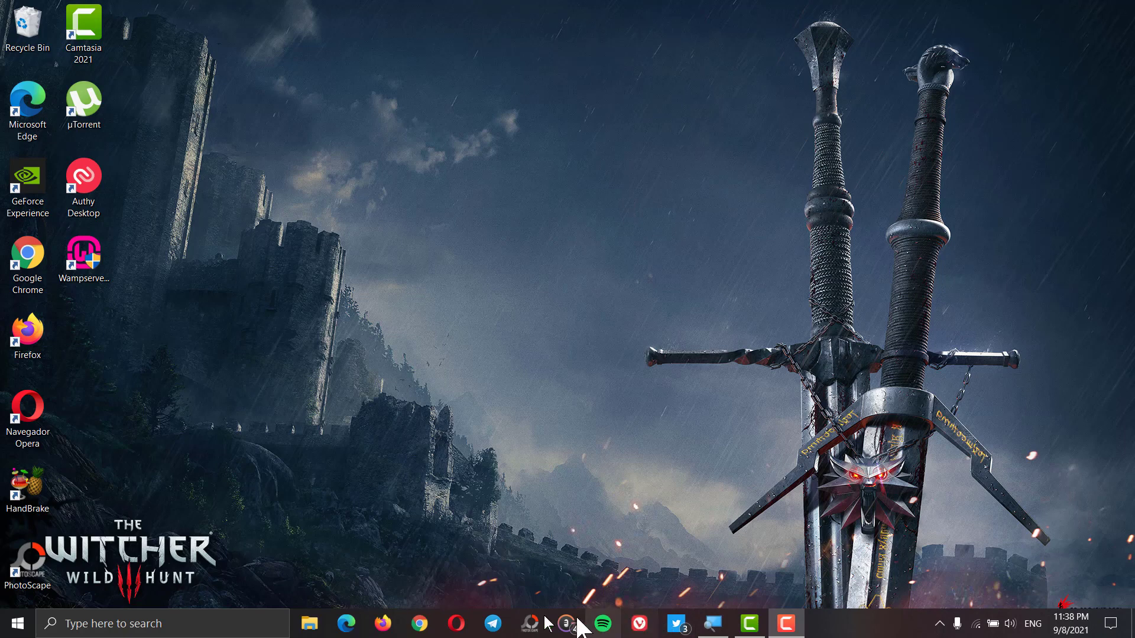
mouse_move(310, 622)
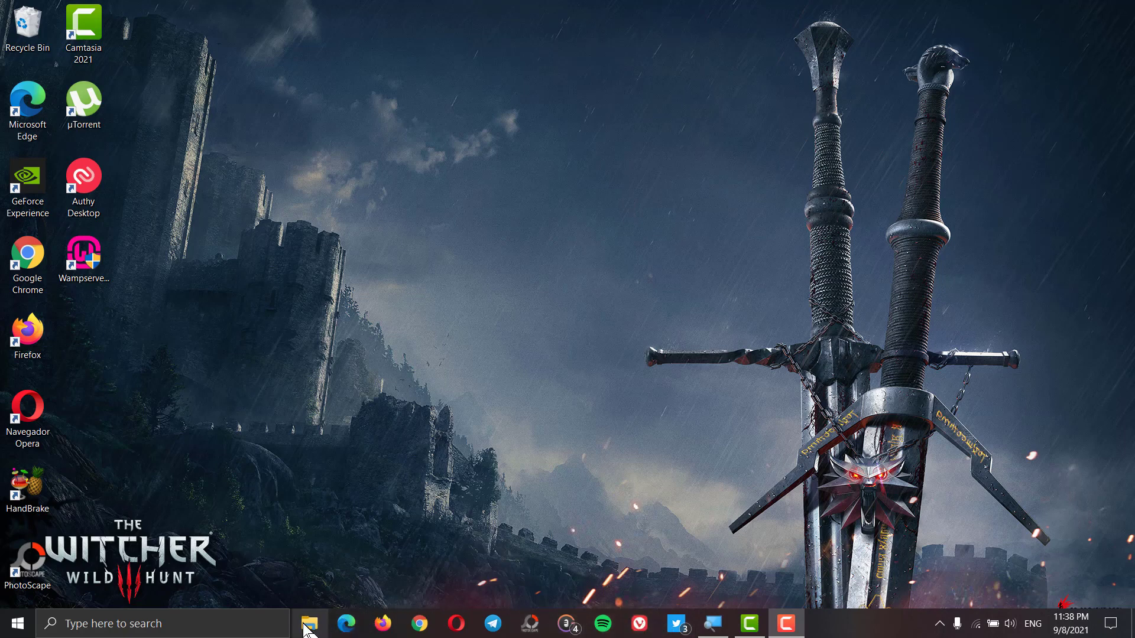
Open File Explorer and browse through Documents to the Downloads folder holding IMG_2309.
left_click(311, 623)
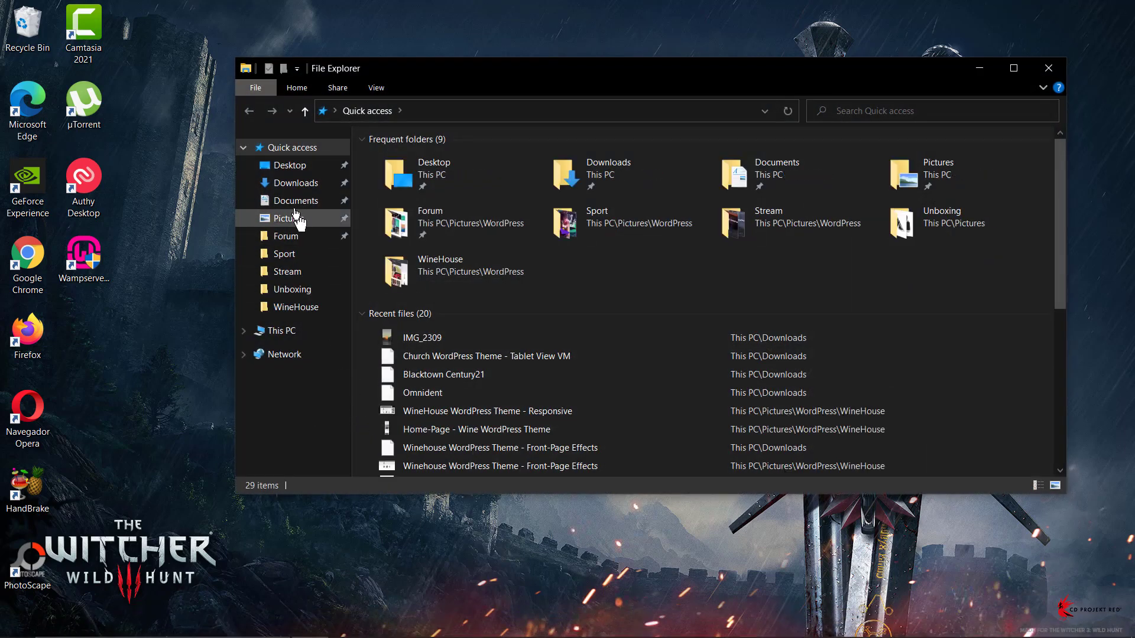
left_click(295, 201)
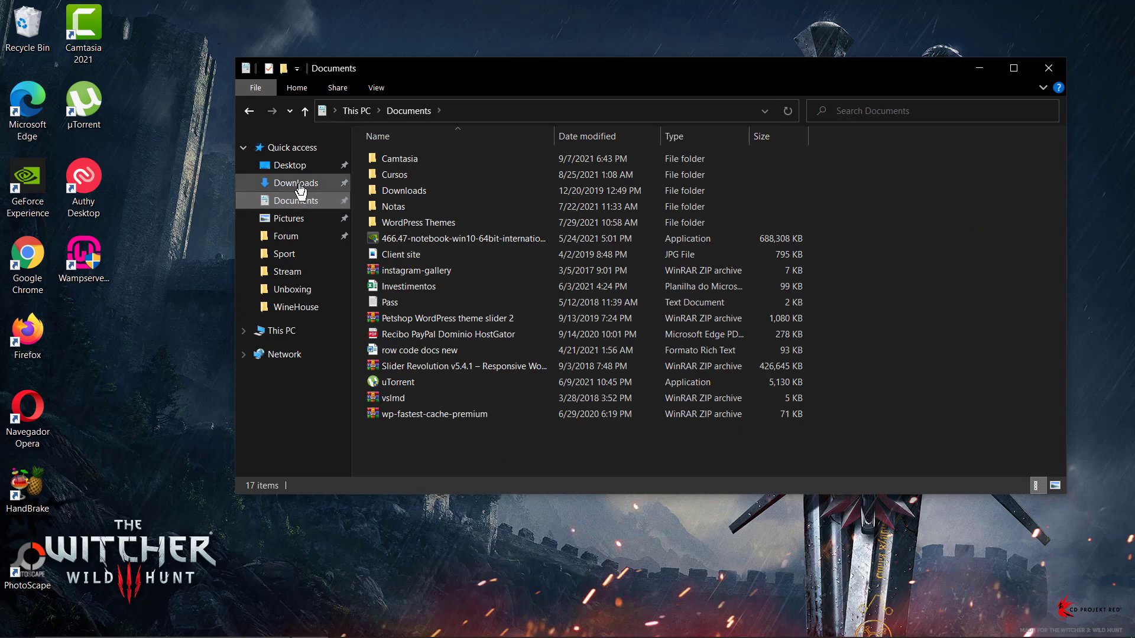
left_click(295, 183)
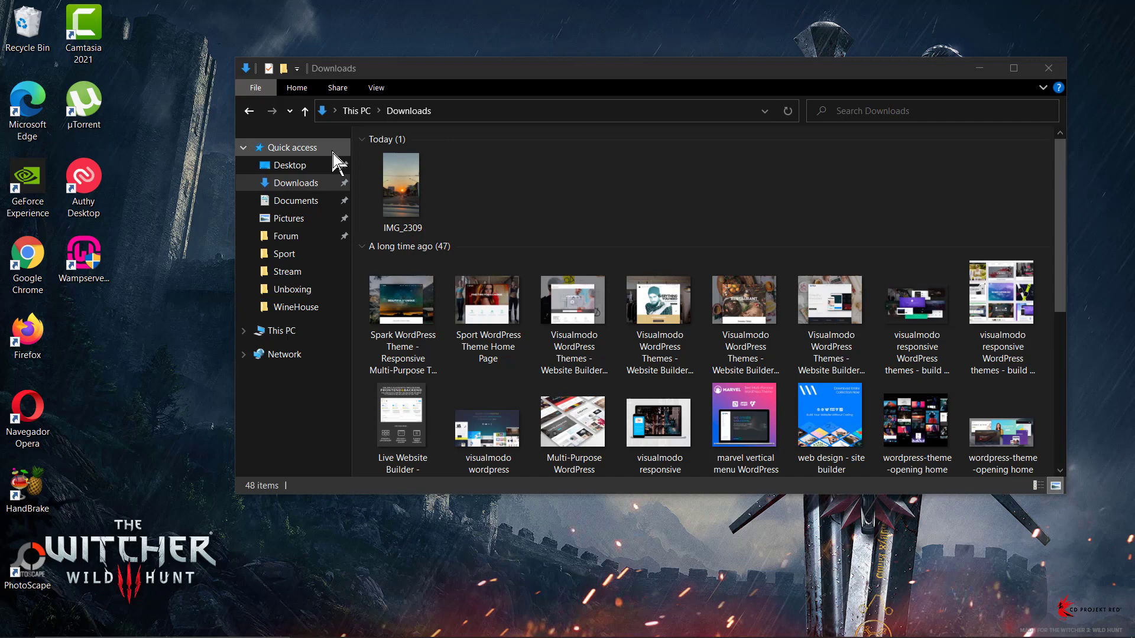
mouse_move(410, 217)
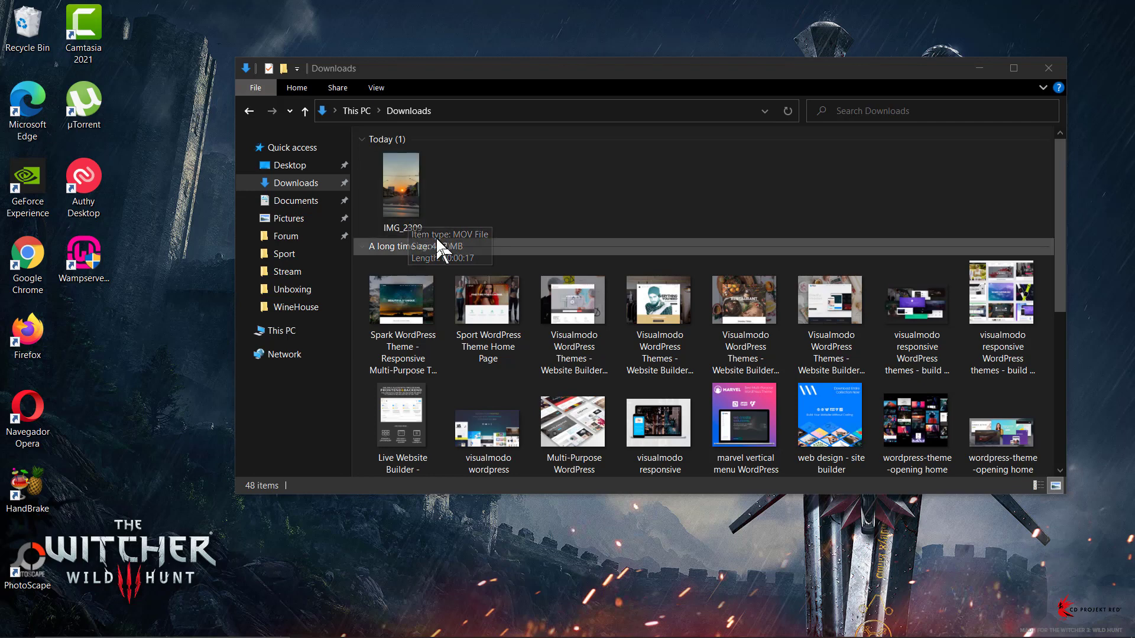
double_click(400, 185)
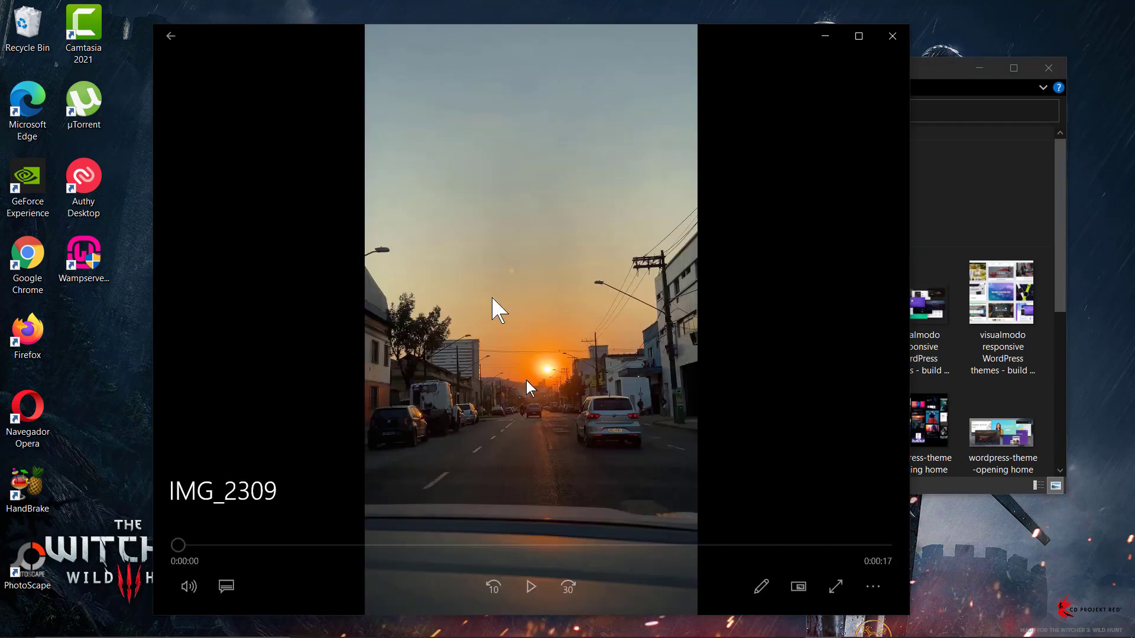
left_click(529, 587)
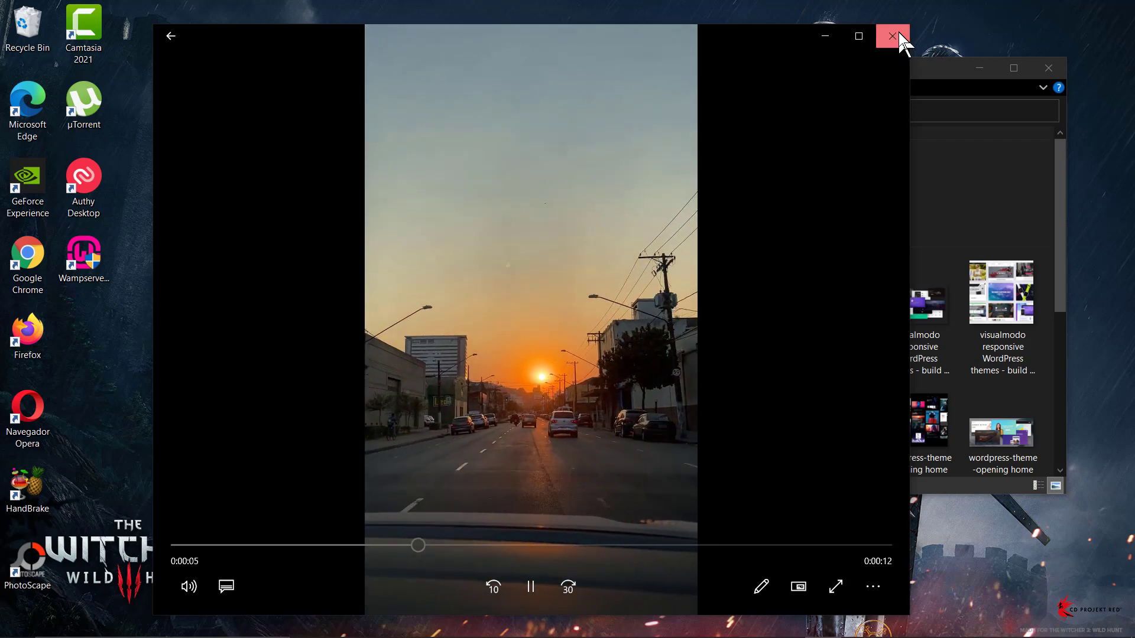
left_click(893, 36)
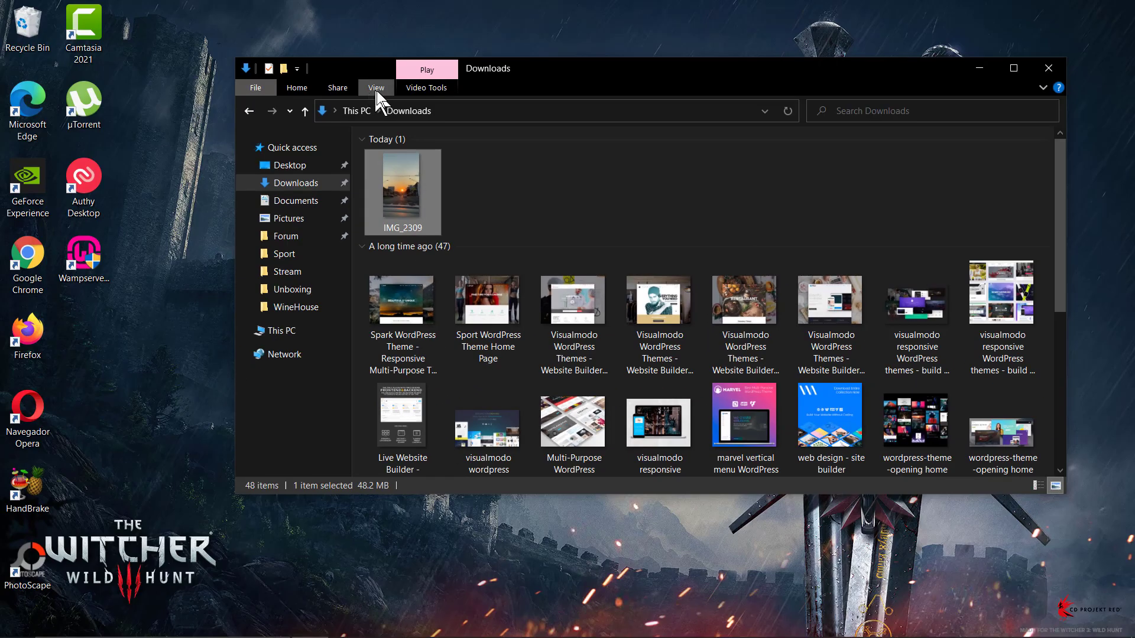
Bring up the View layout options for the Downloads folder.
left_click(376, 88)
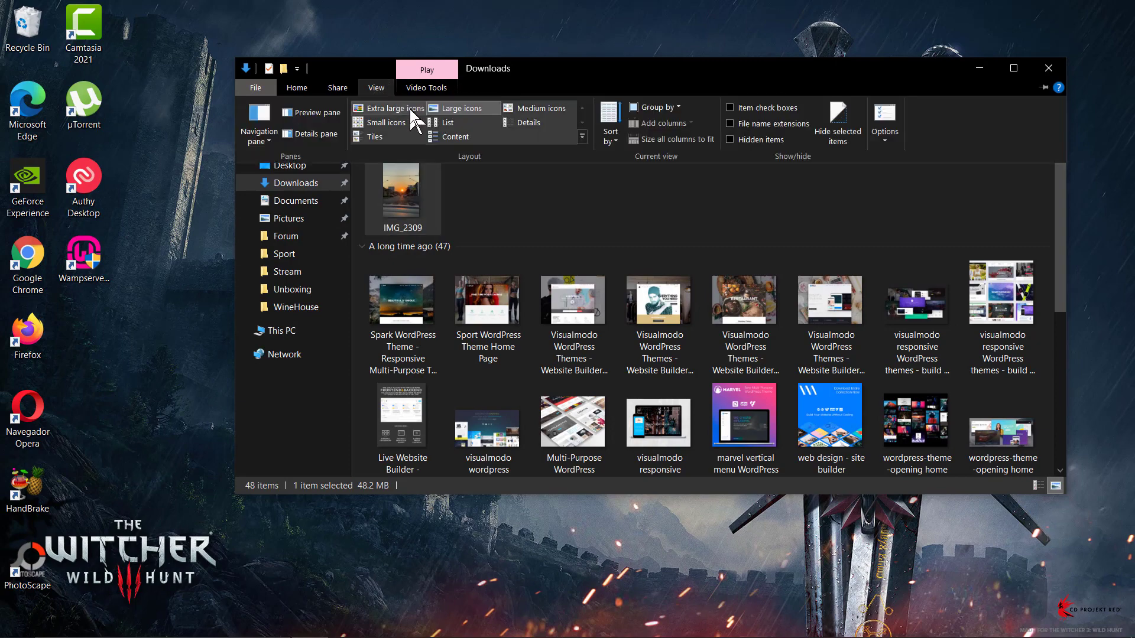
mouse_move(738, 135)
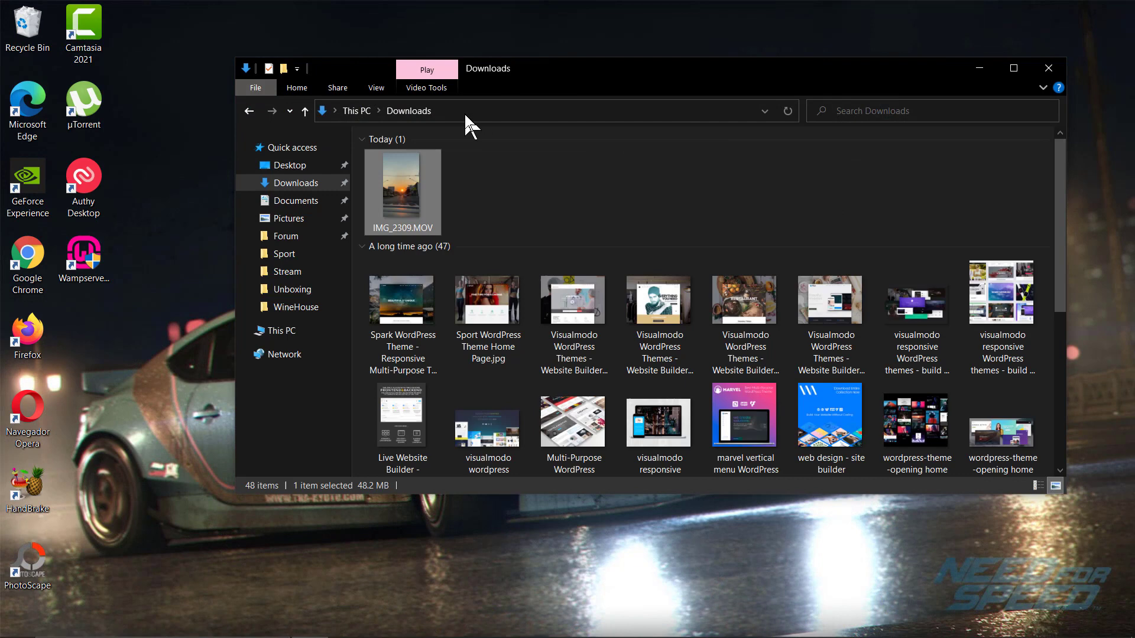
mouse_move(423, 241)
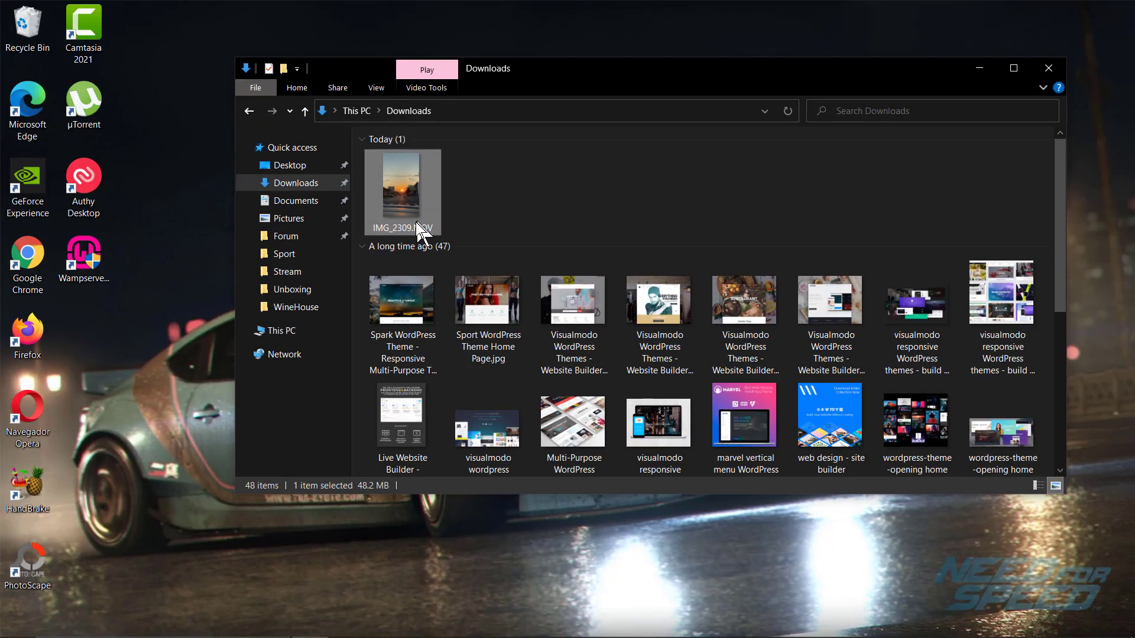
Rename the video IMG_2309.MOV to IMG_2309.mp4 and bring up its context menu.
right_click(403, 190)
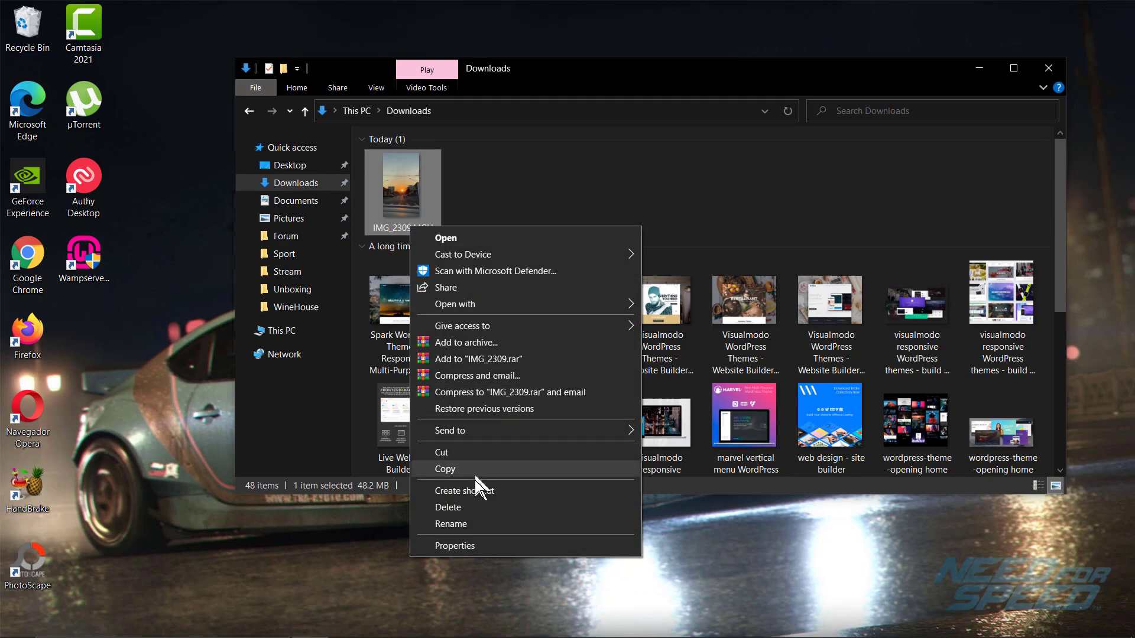
mouse_move(463, 535)
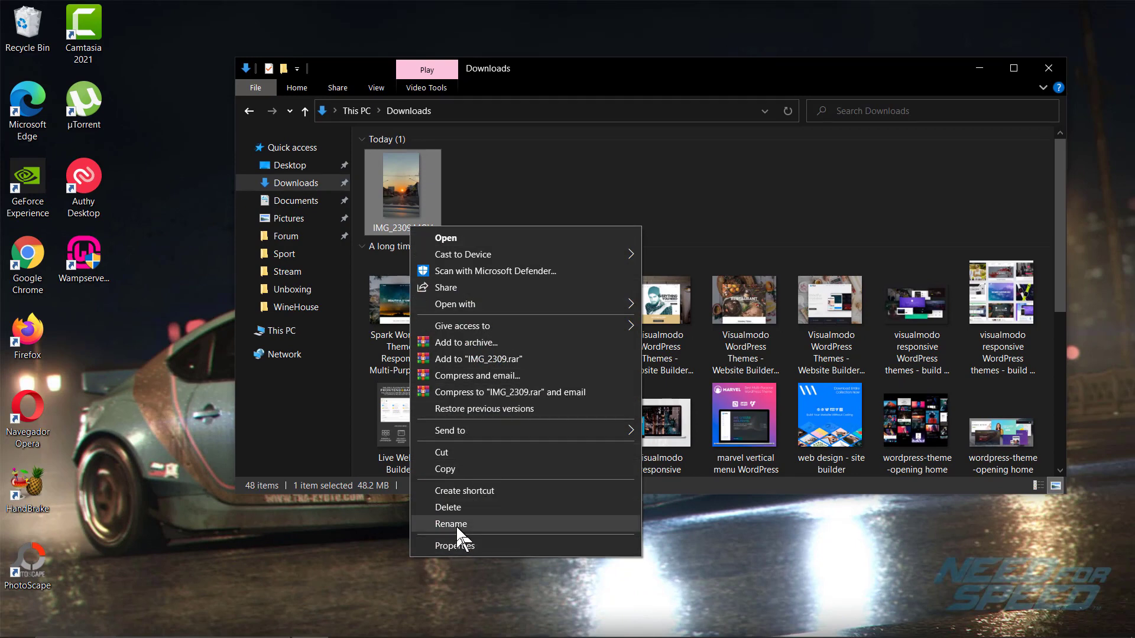
left_click(451, 523)
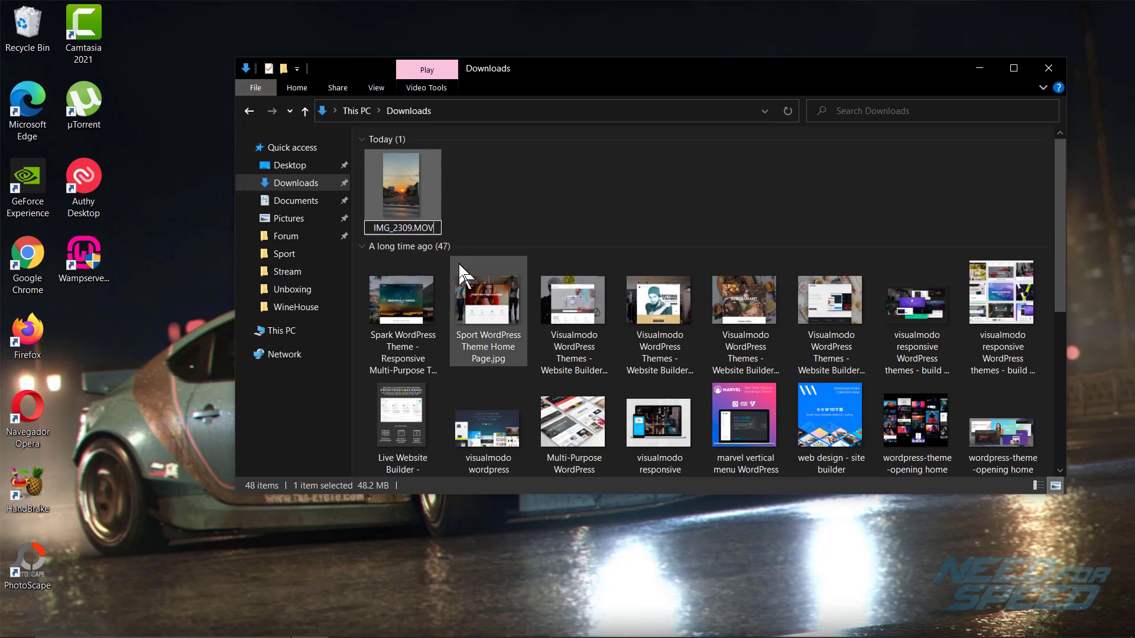
type("IMG_2309.m")
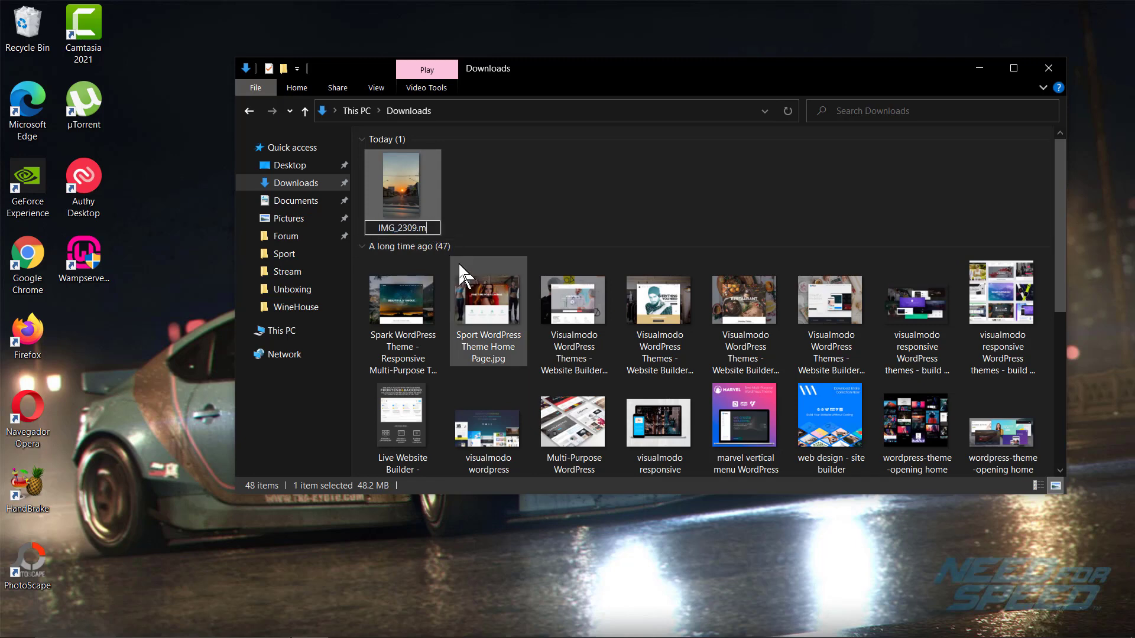
key("enter")
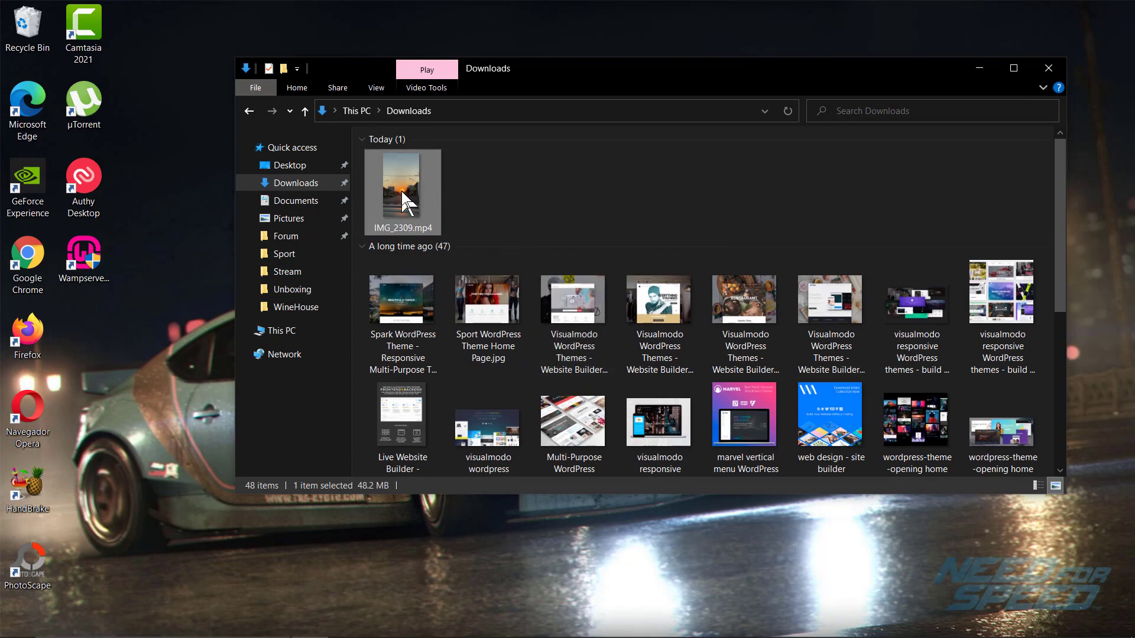
double_click(402, 188)
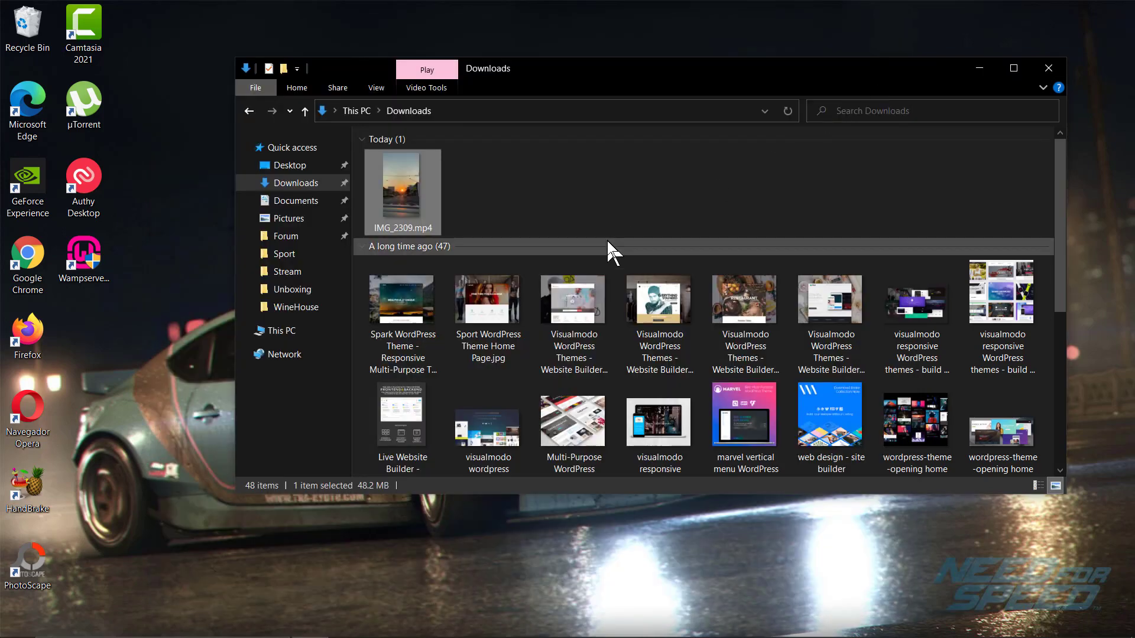
mouse_move(587, 190)
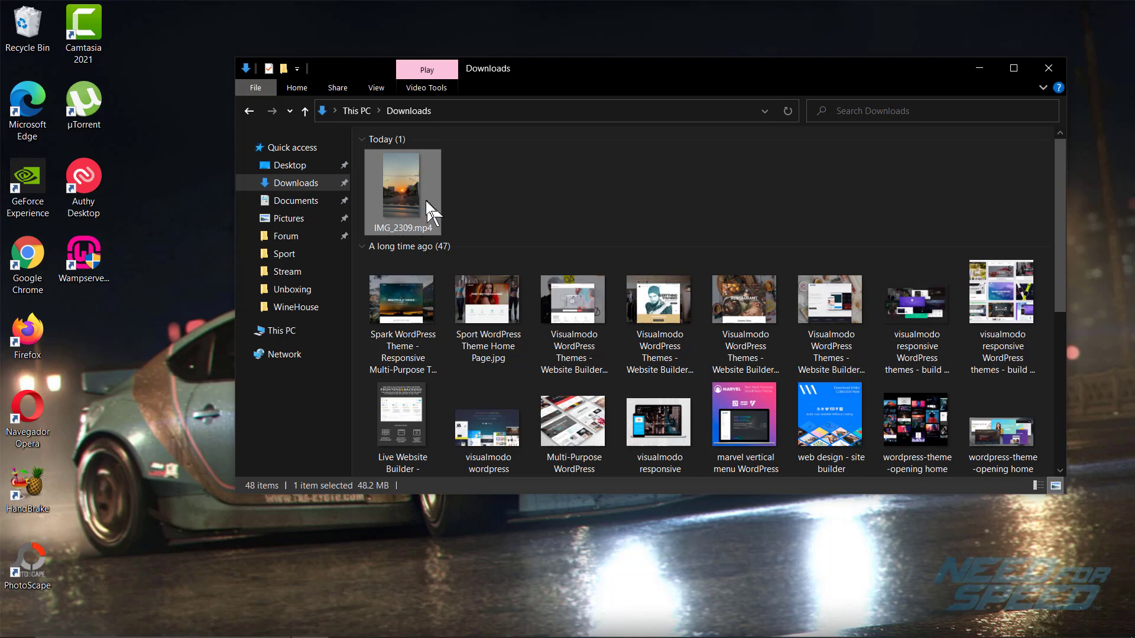
right_click(401, 188)
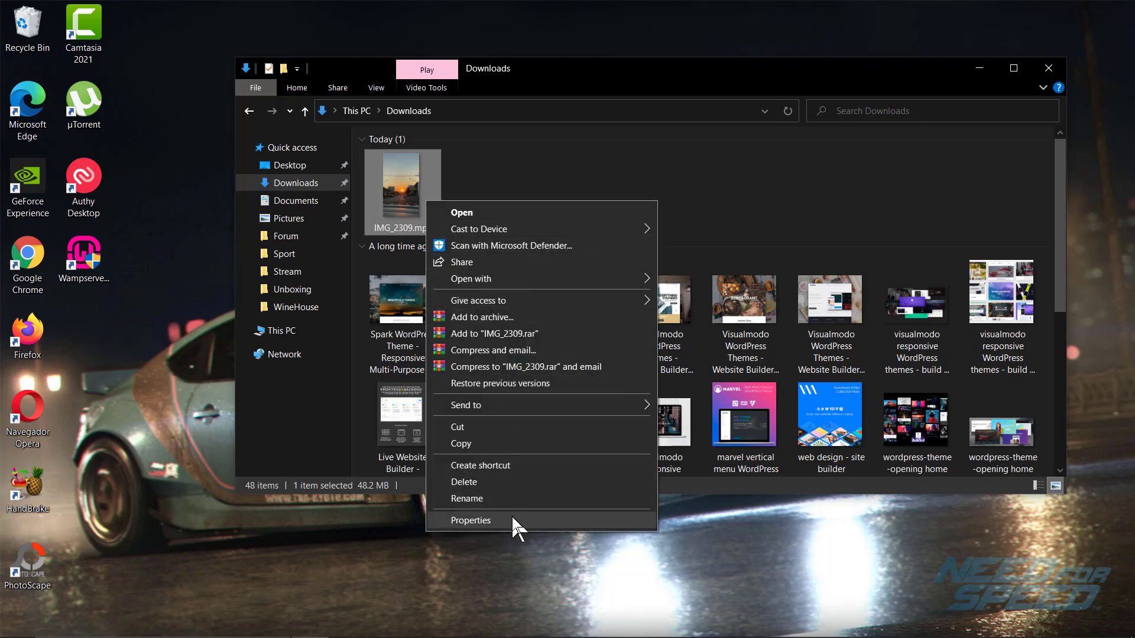
left_click(470, 520)
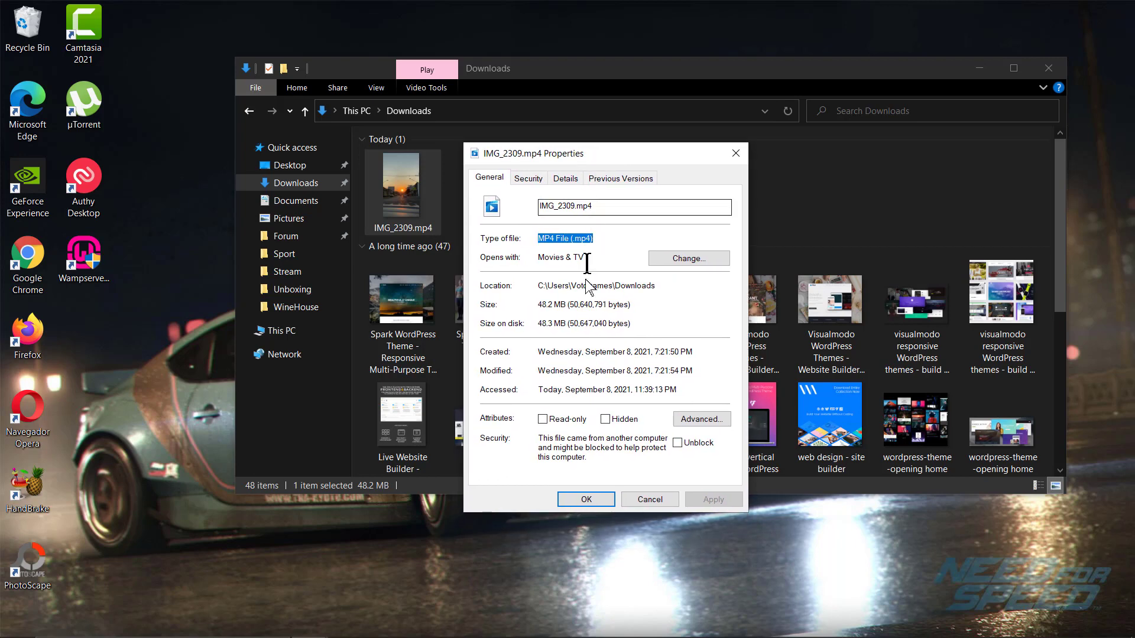
left_click(648, 499)
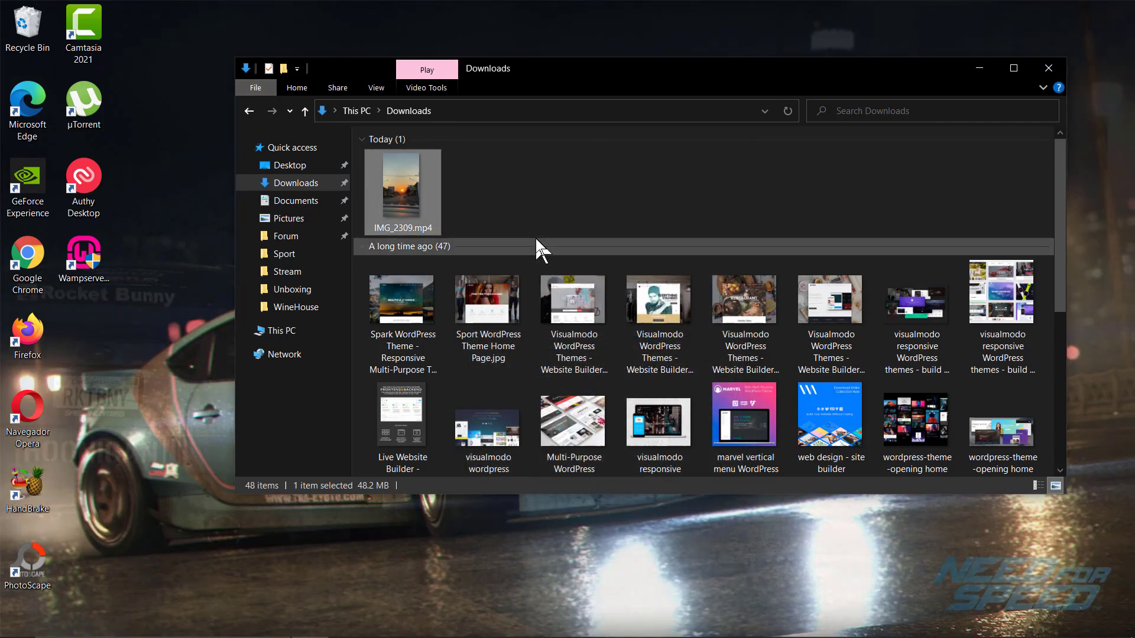